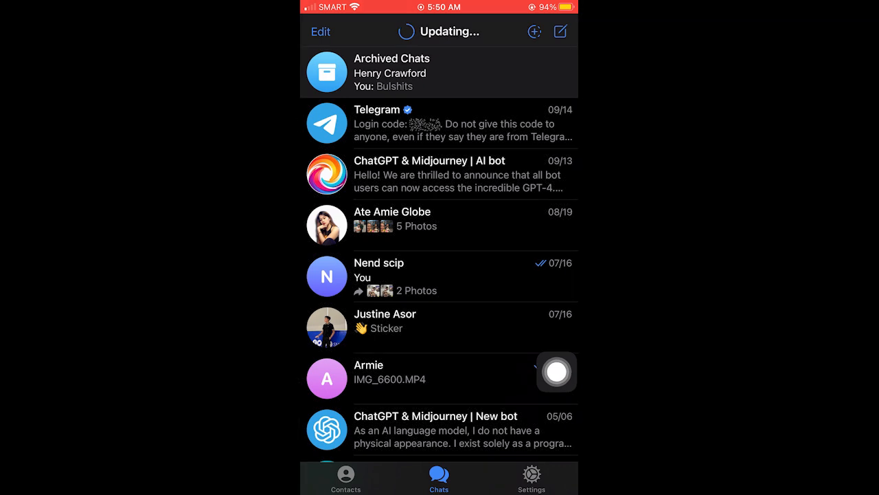
Navigate from the Settings tab down to the Data and Storage page
{"action": "left_click", "coordinate": [530, 478]}
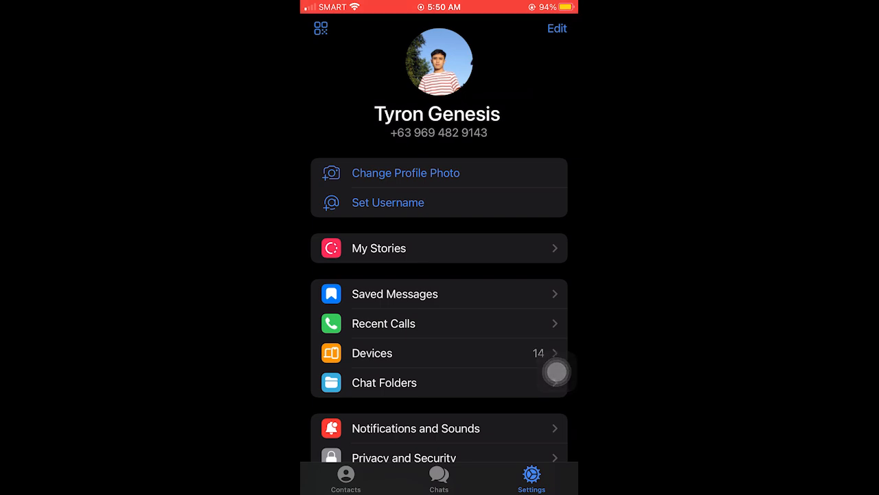
{"action": "left_click", "coordinate": [383, 323]}
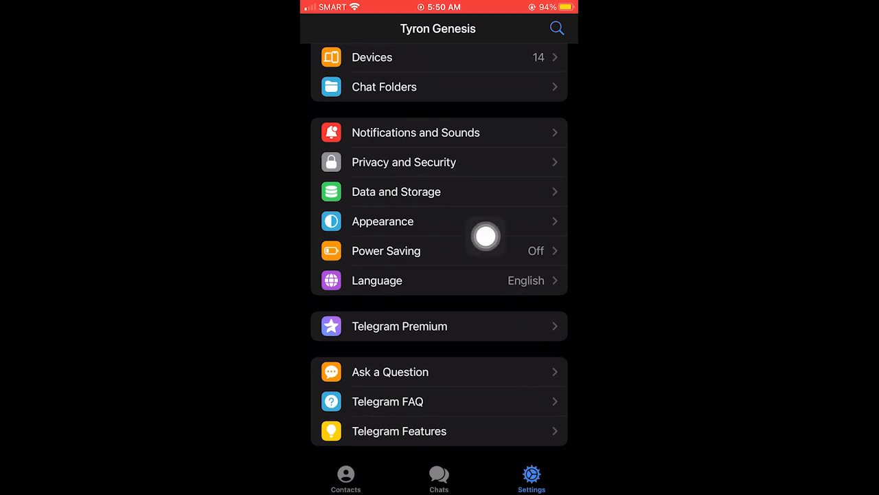
{"action": "left_click", "coordinate": [396, 191]}
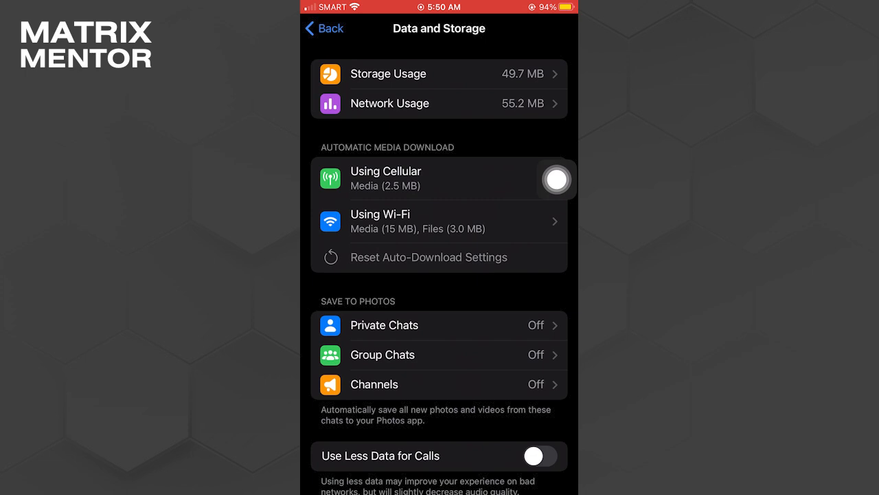
{"action": "left_click", "coordinate": [440, 220]}
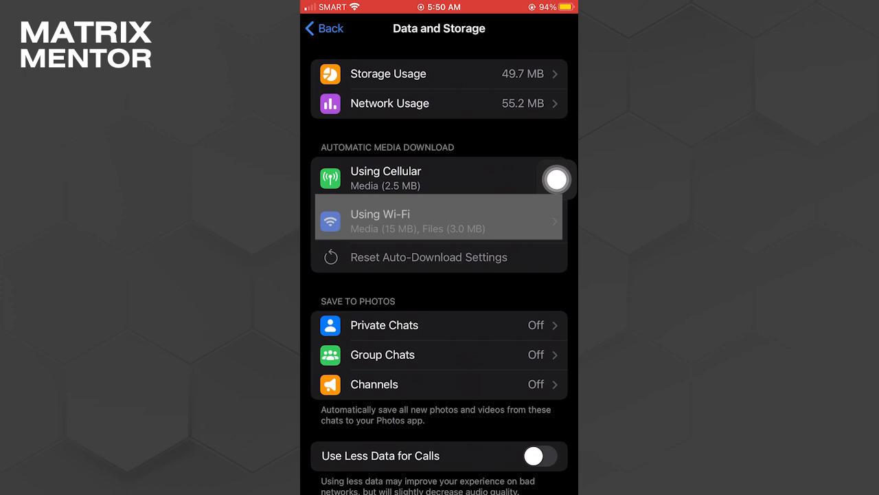
In Using Wi-Fi, set the auto-download Data Usage slider to High
{"action": "left_click", "coordinate": [440, 217]}
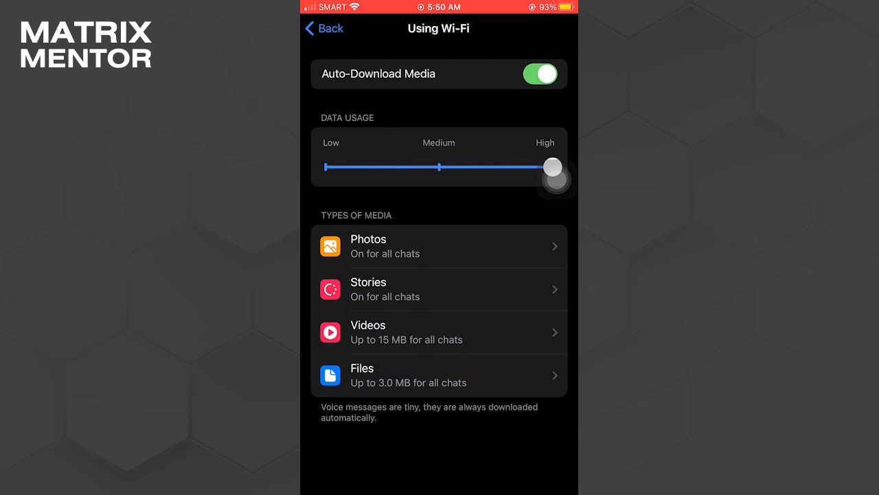
{"action": "left_click", "coordinate": [324, 29]}
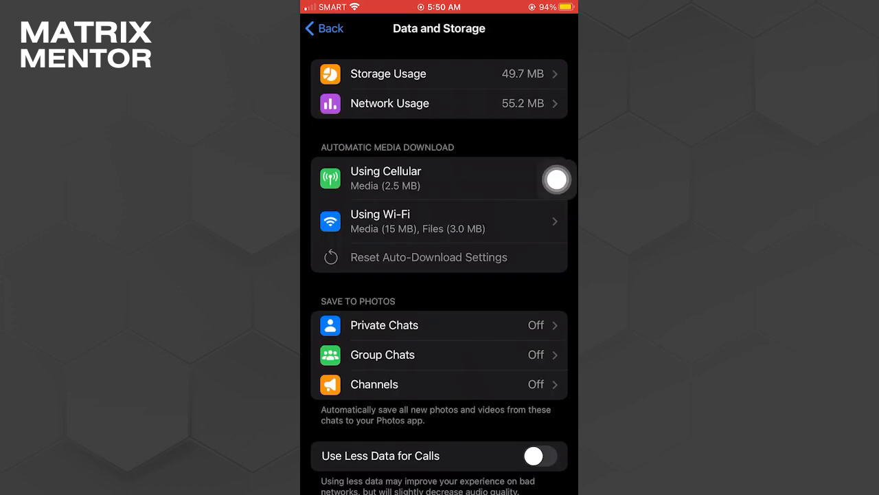